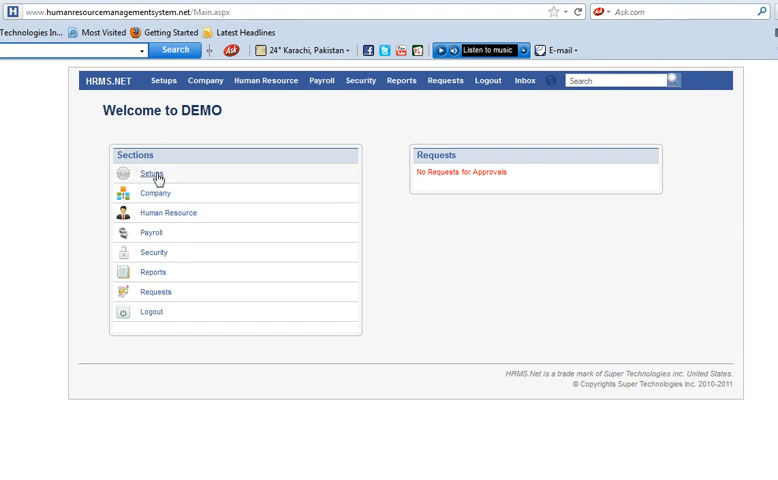
Step: Go through Setups and the Training menu to the Training Course list
left_click(151, 175)
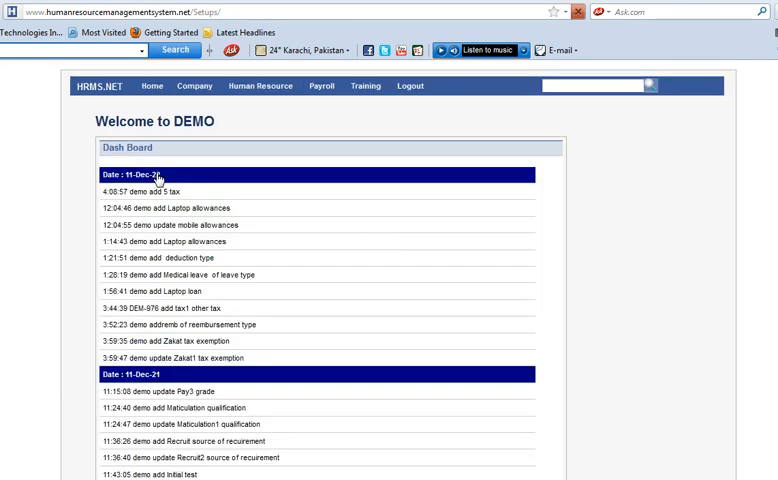
left_click(365, 85)
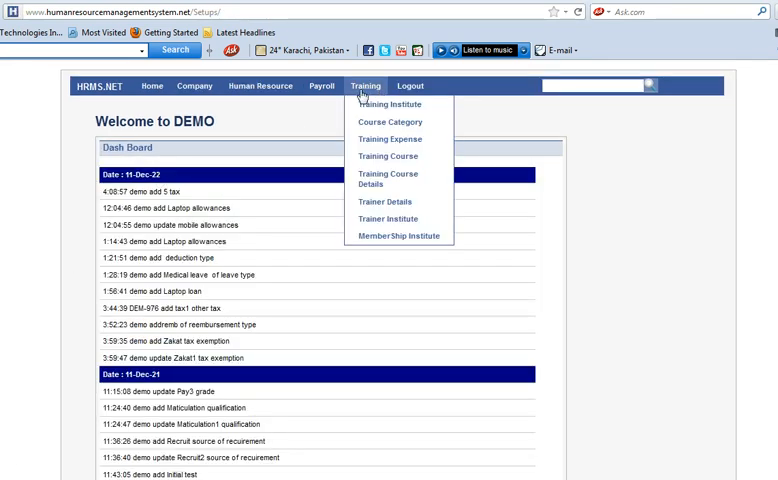
mouse_move(387, 156)
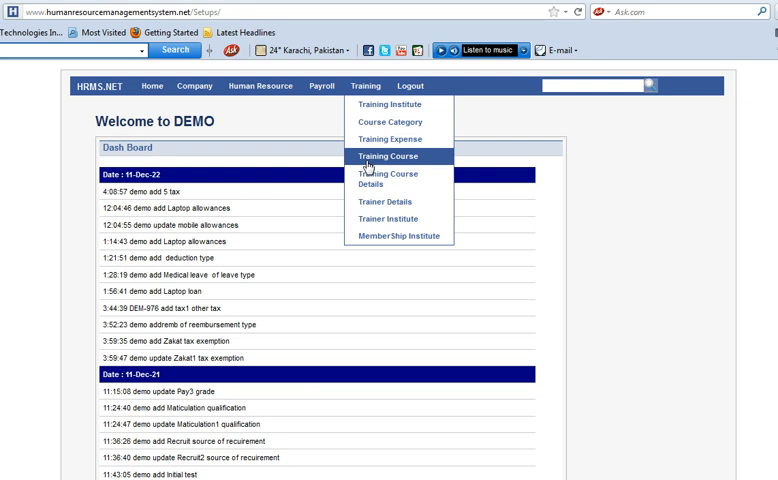
left_click(390, 156)
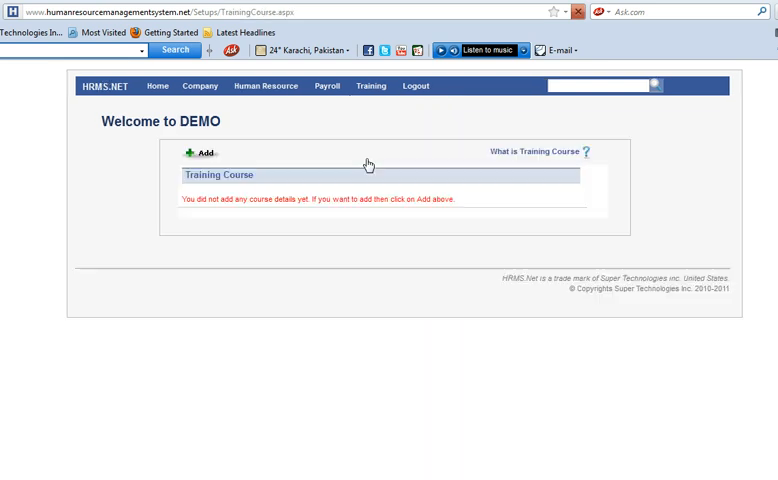
mouse_move(517, 219)
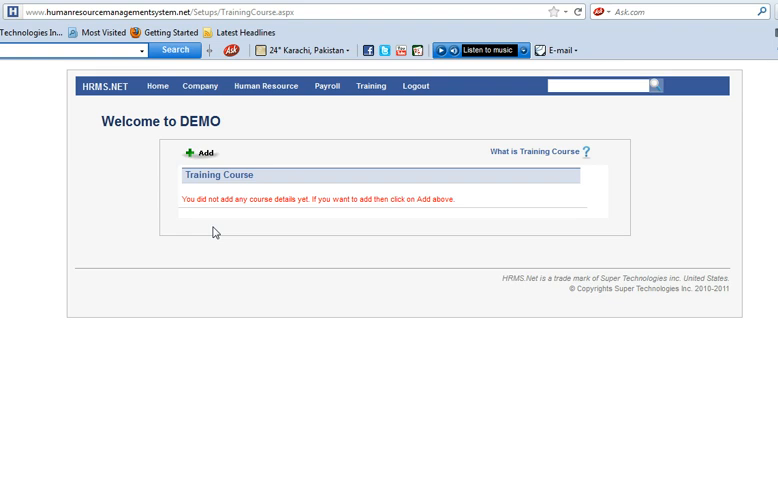
Step: Add internal bond-bearing course 'jkk': description kjh, category ww, 6 months, amount 234
left_click(201, 153)
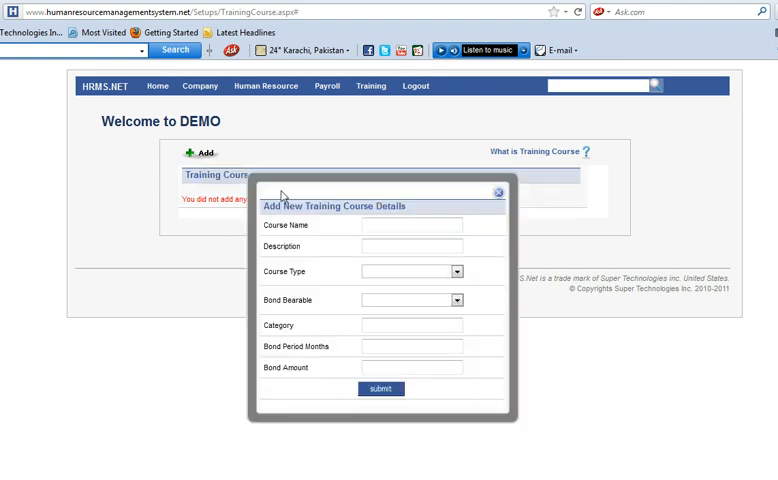
left_click(412, 224)
type("jkk")
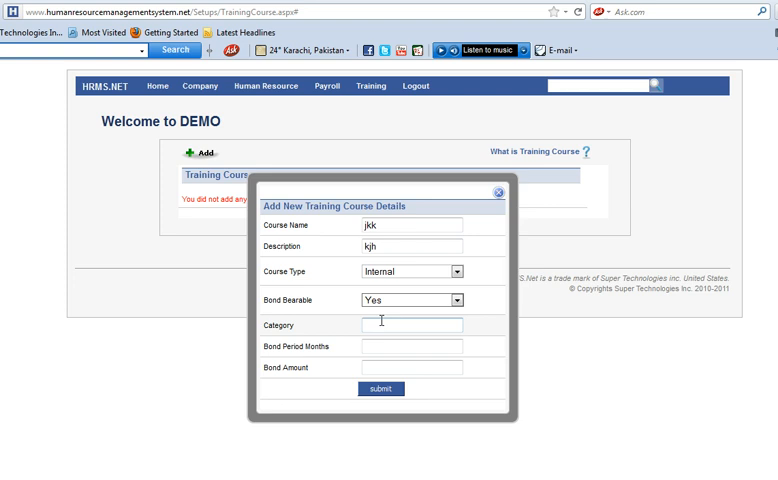
type("ww")
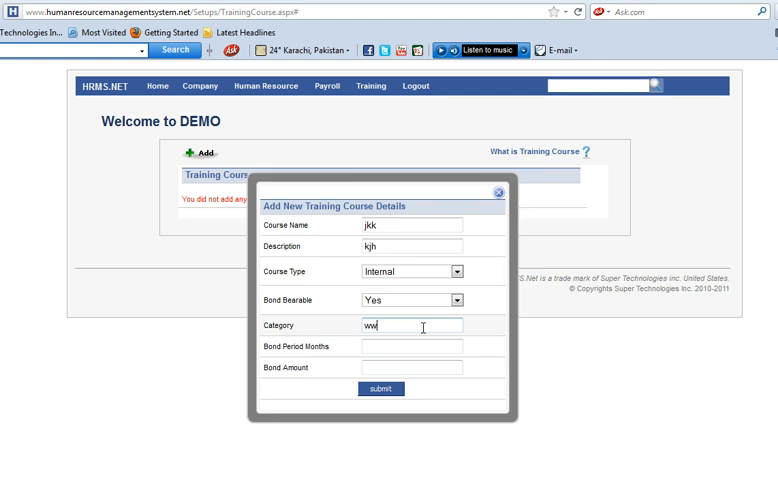
type("6")
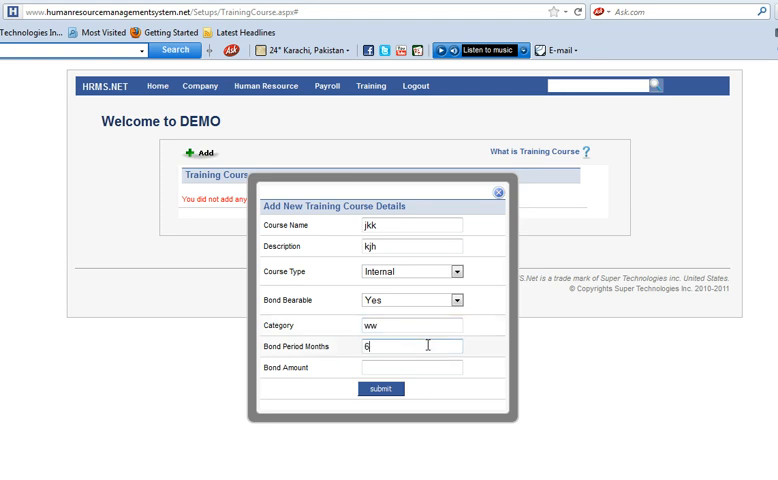
type("2")
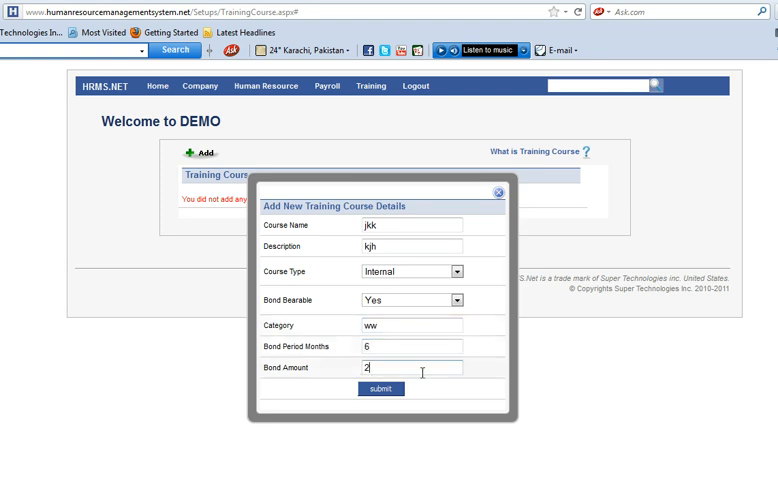
type("34")
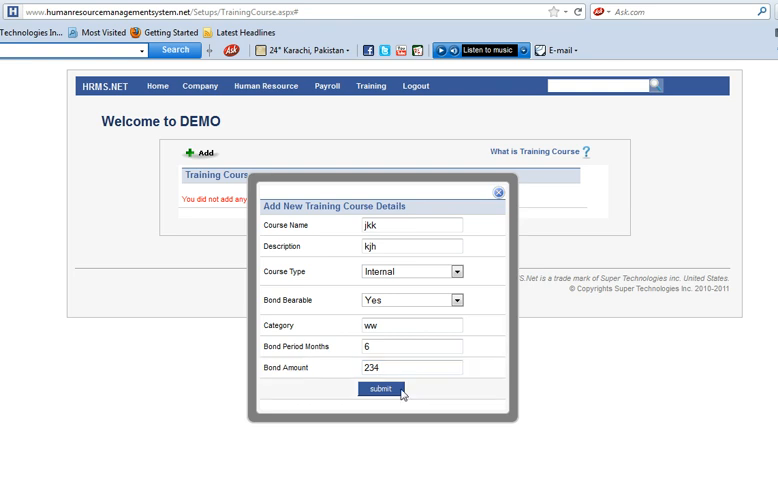
left_click(378, 389)
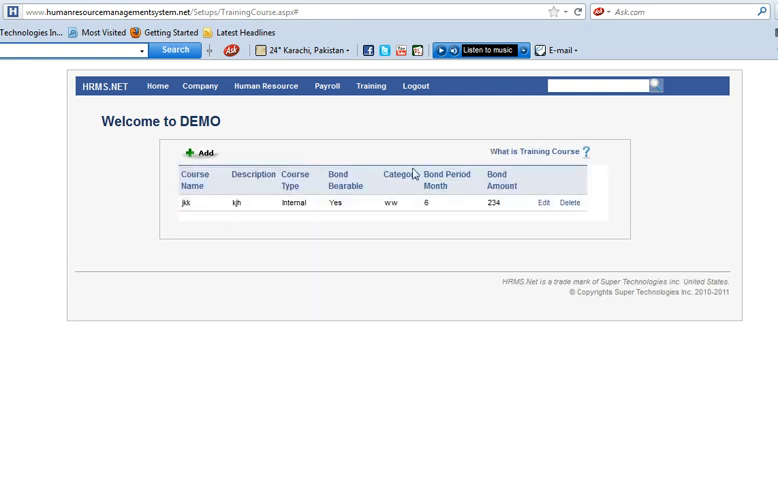
mouse_move(527, 162)
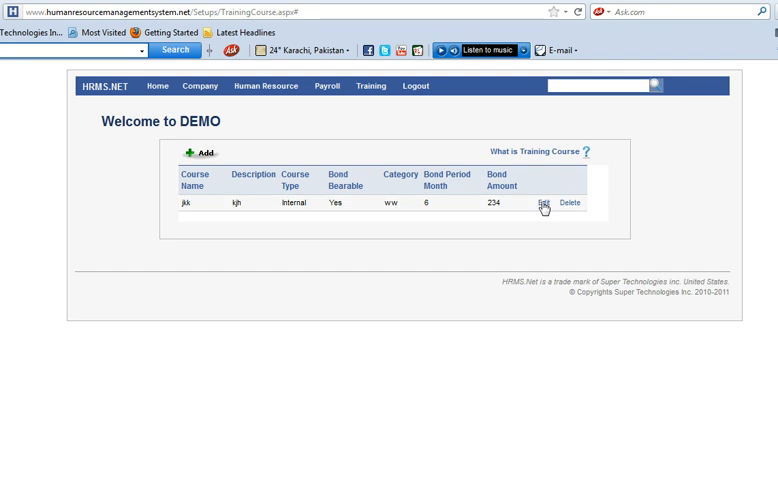
Step: Resubmit course jkk with bond period 3 months, then request its deletion
left_click(542, 203)
type("3")
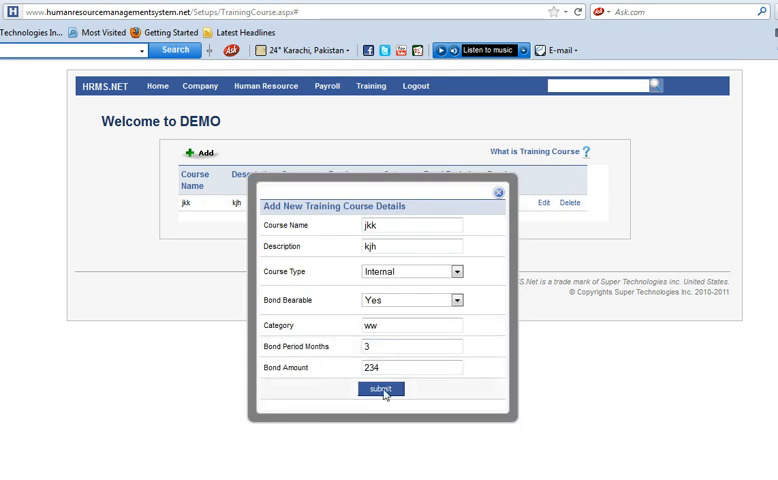
left_click(381, 389)
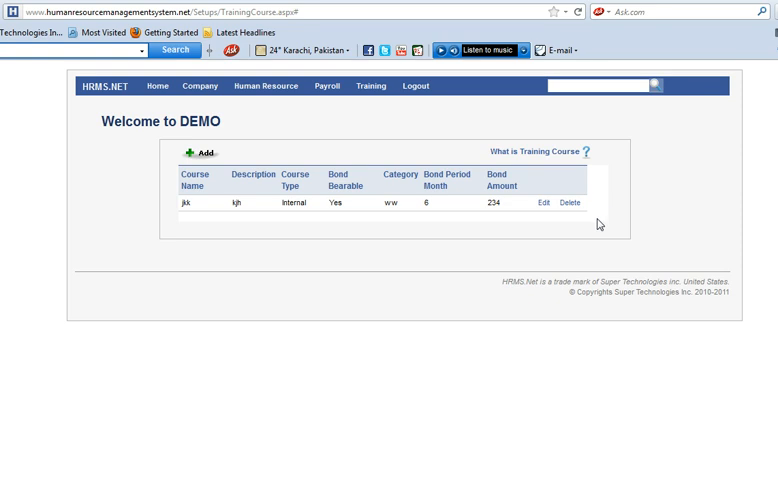
mouse_move(457, 254)
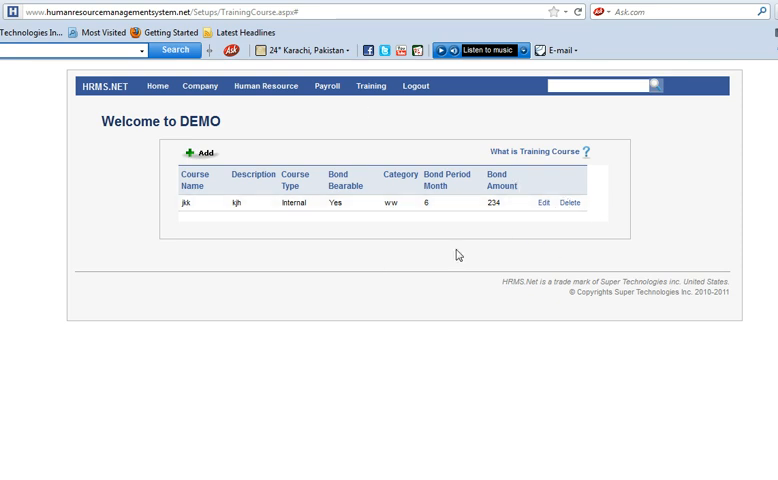
left_click(568, 203)
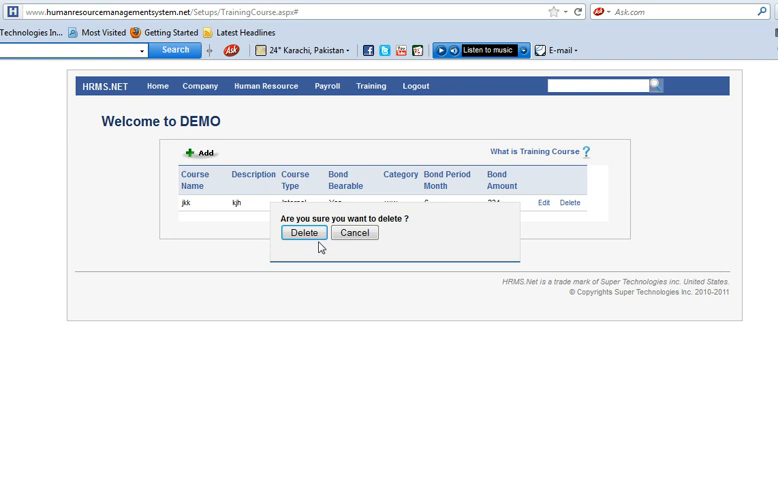
mouse_move(380, 243)
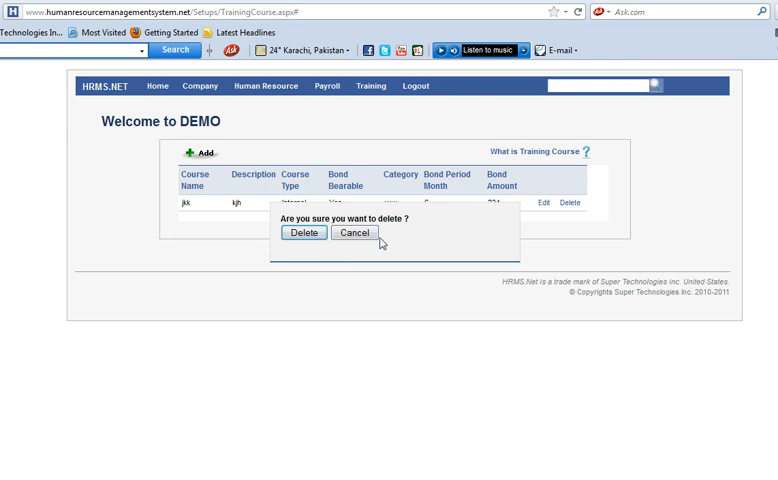